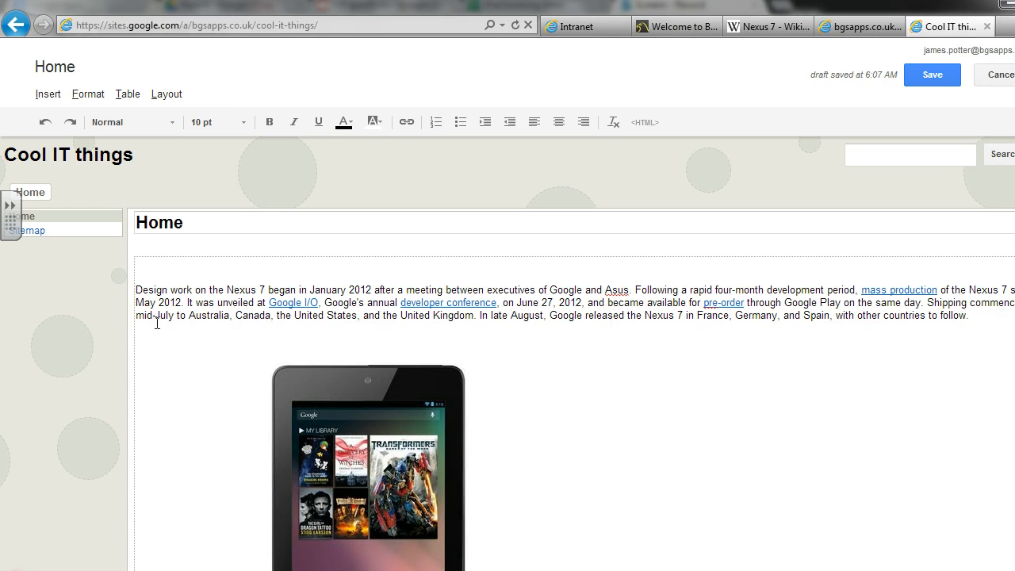
mouse_move(694, 251)
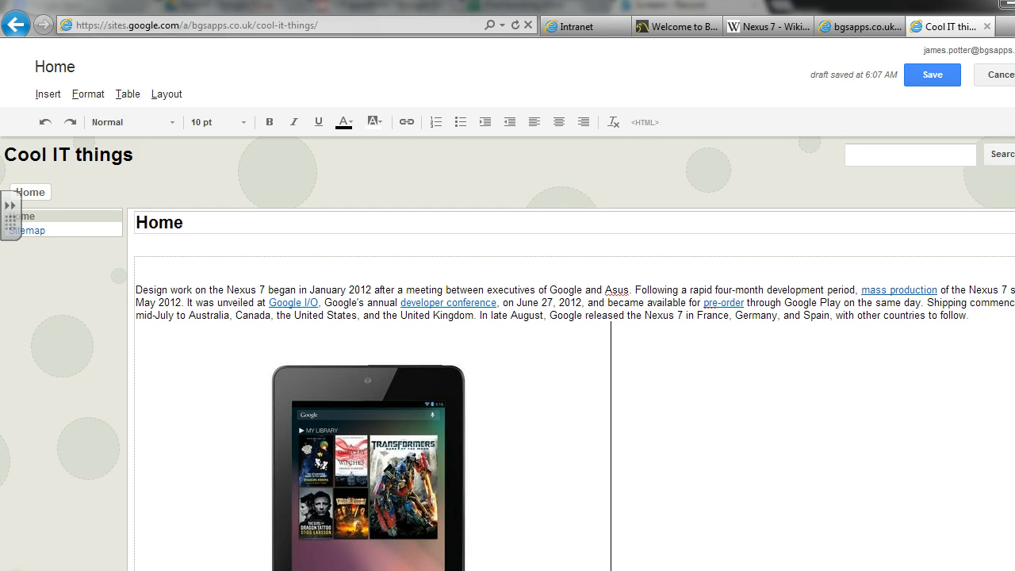
Insert a 2 x 1 table above the Nexus 7 paragraph.
scroll(down, 3)
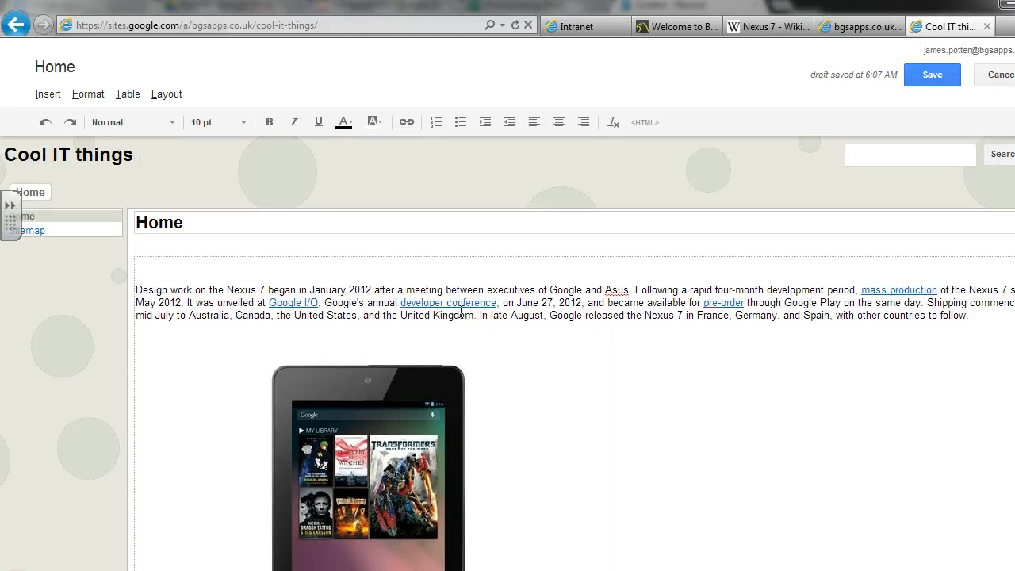
scroll(down, 3)
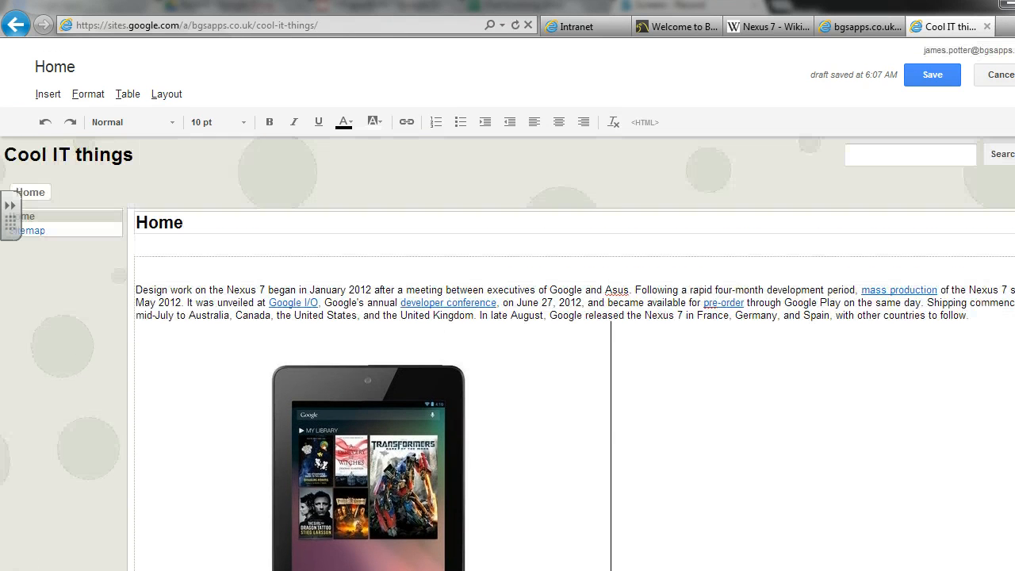
click(142, 274)
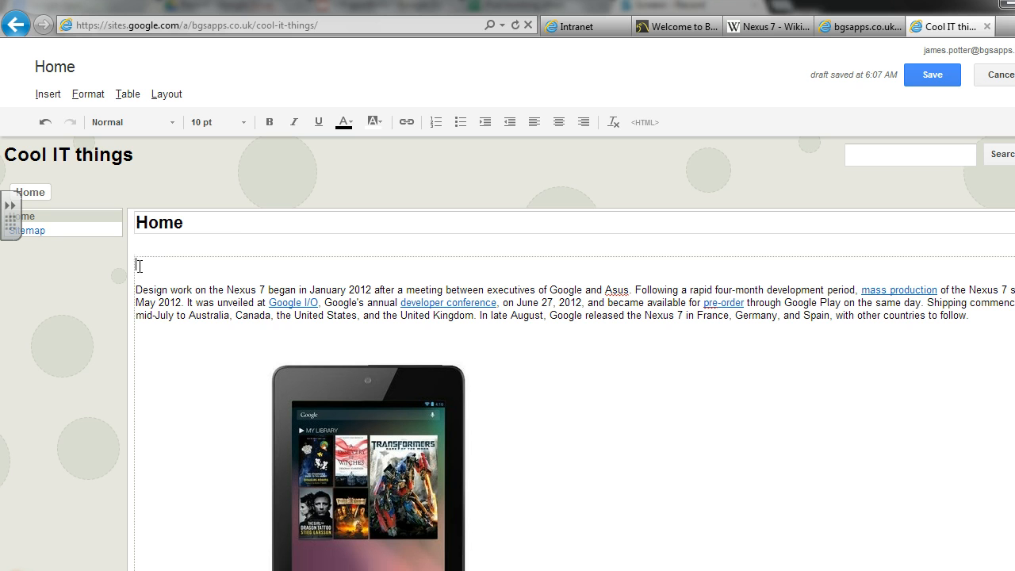
click(128, 93)
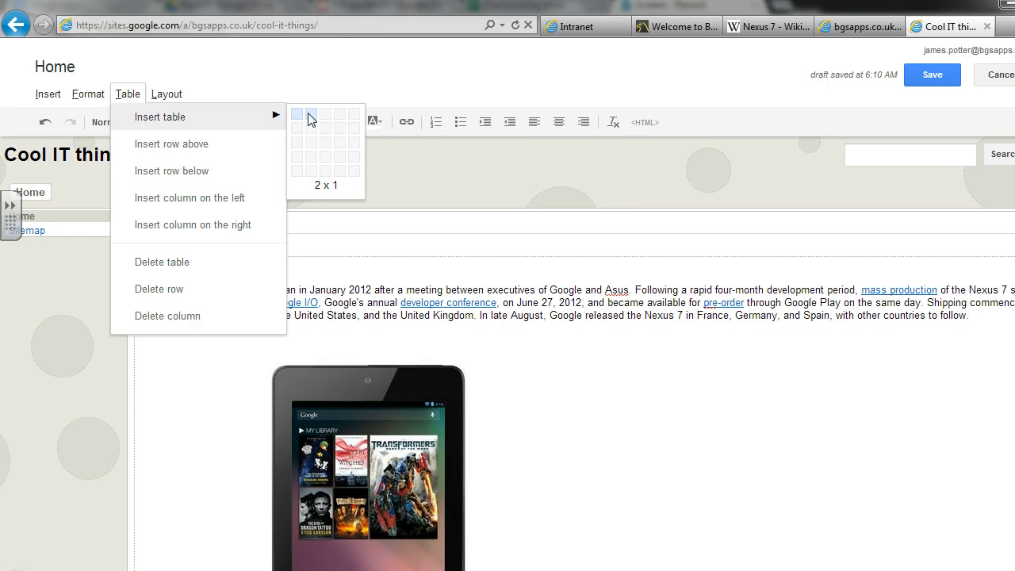
click(310, 116)
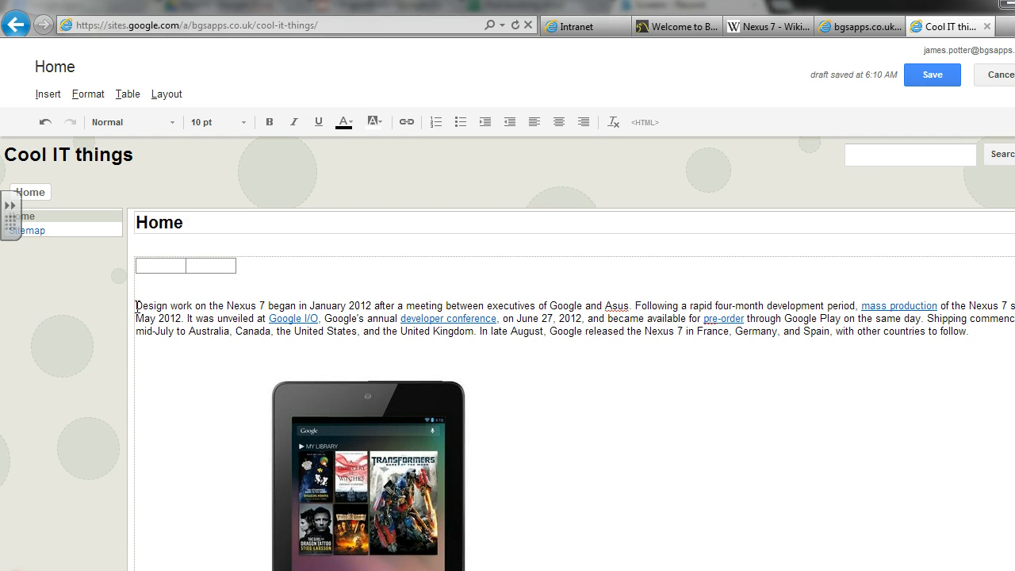
click(137, 306)
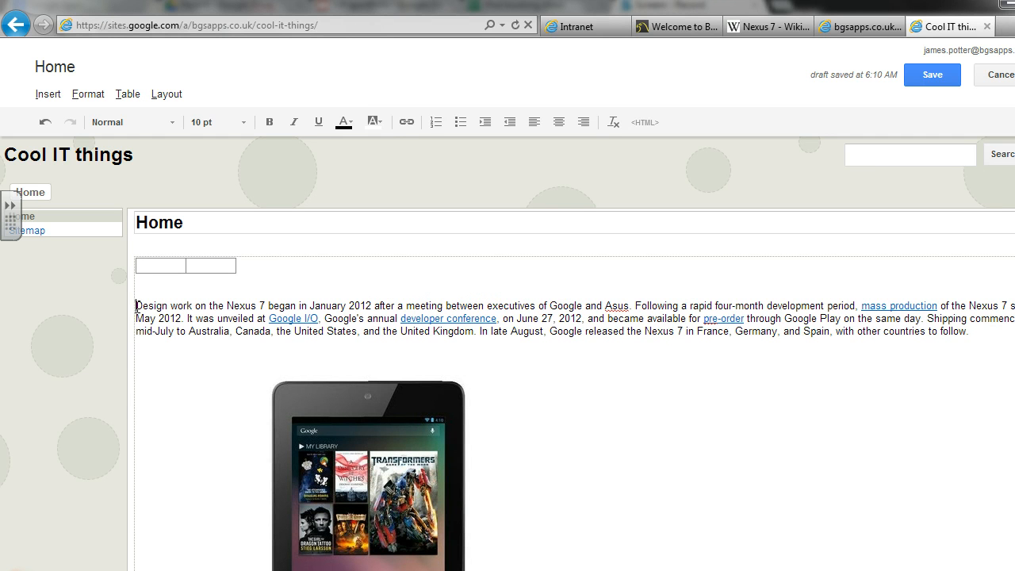
Move the Nexus 7 paragraph into the left cell and remove the tablet image below.
drag(135, 305, 968, 331)
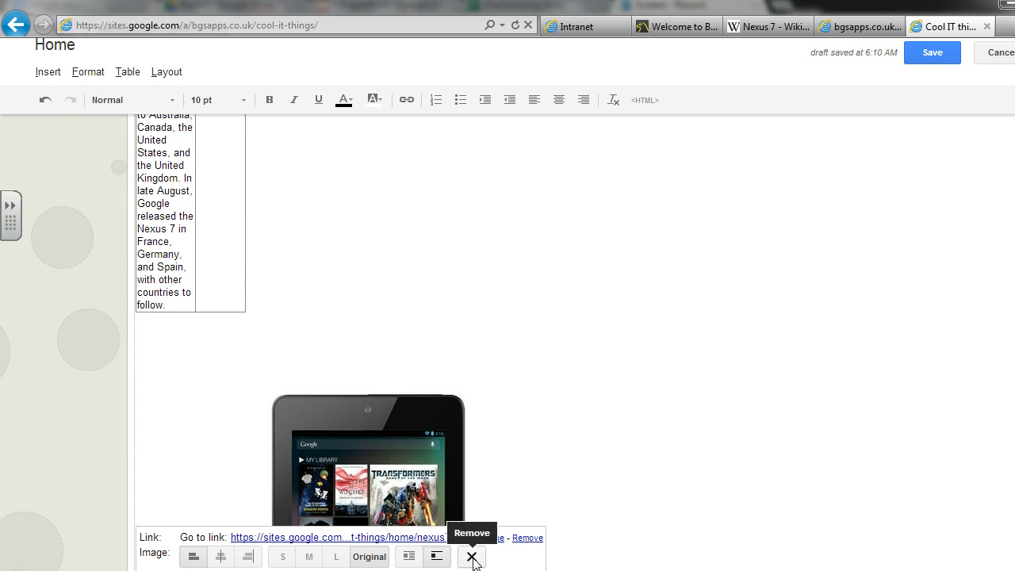
click(471, 557)
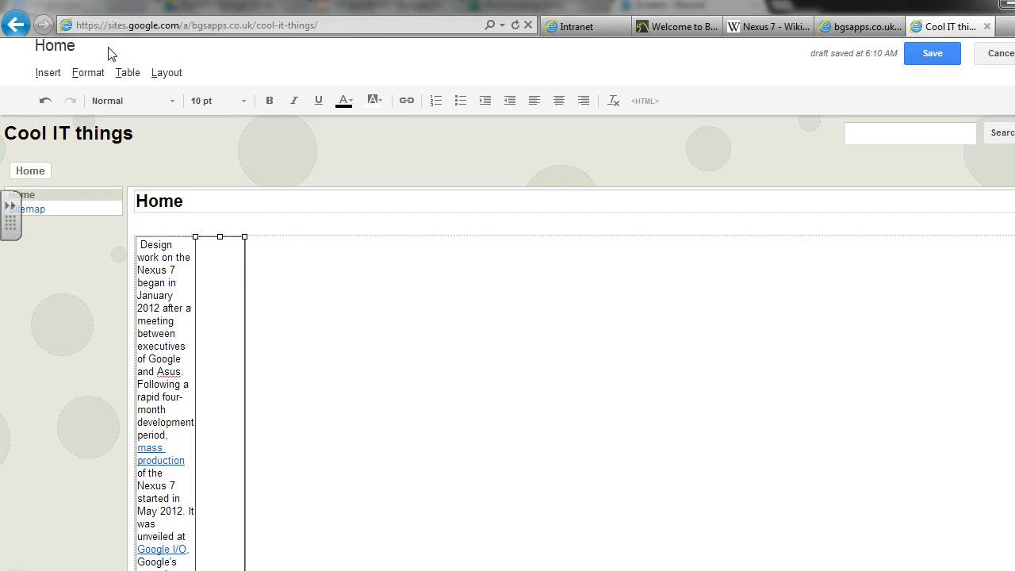
Insert the uploaded Nexus 7 tablet photo into the right table cell.
click(48, 72)
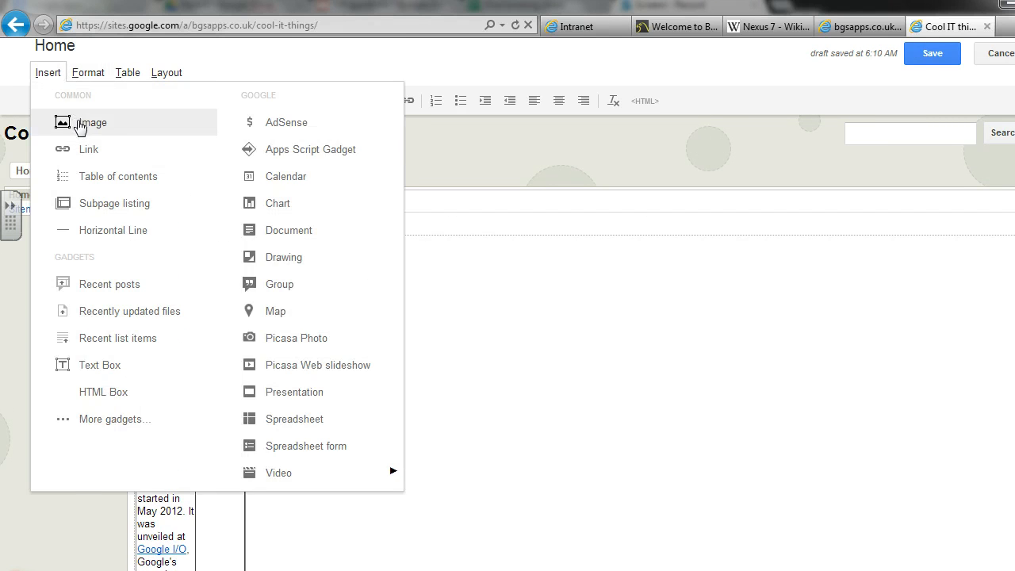
click(91, 122)
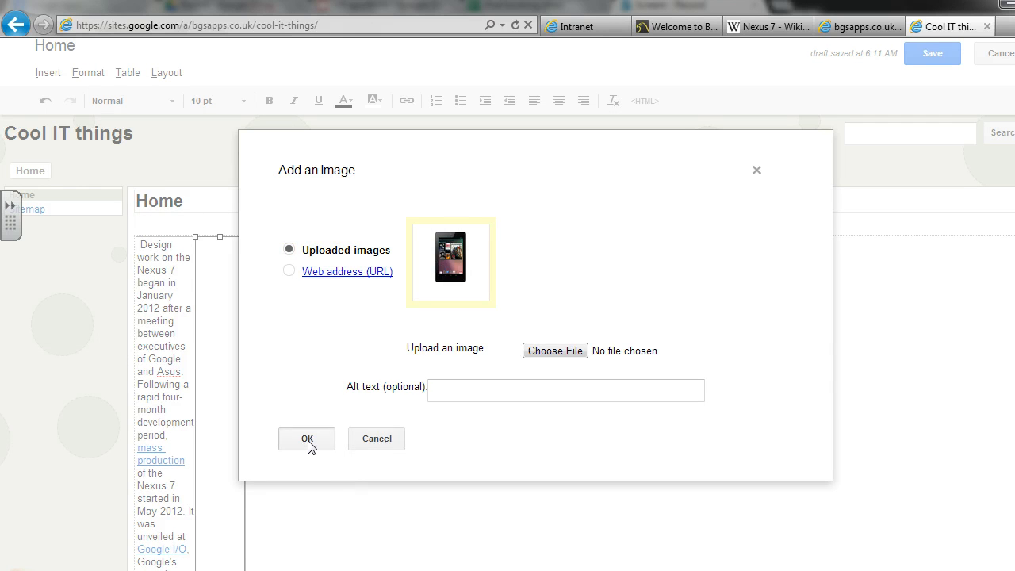
click(307, 438)
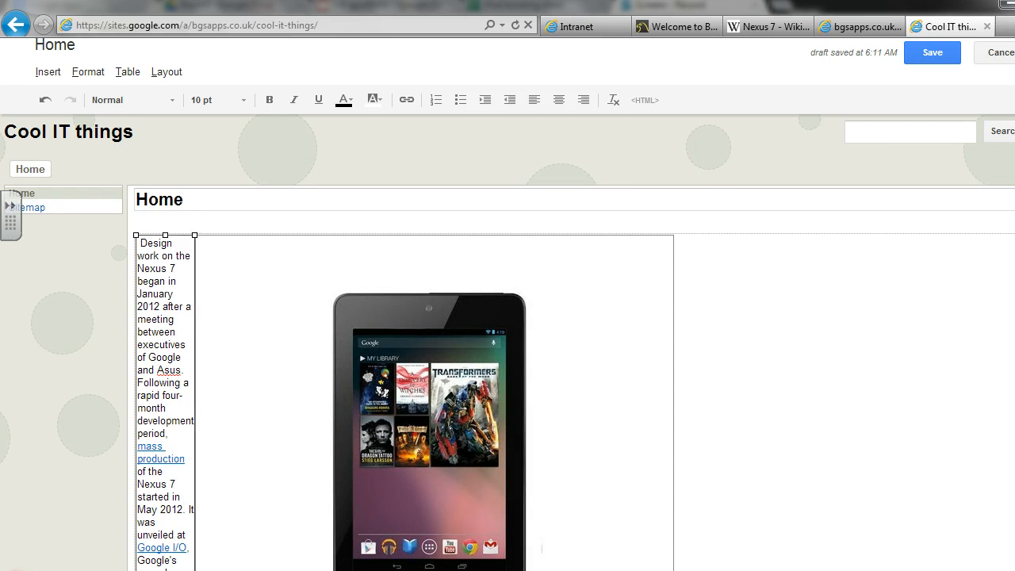
Widen the left text column by moving the column border rightward.
scroll(down, 3)
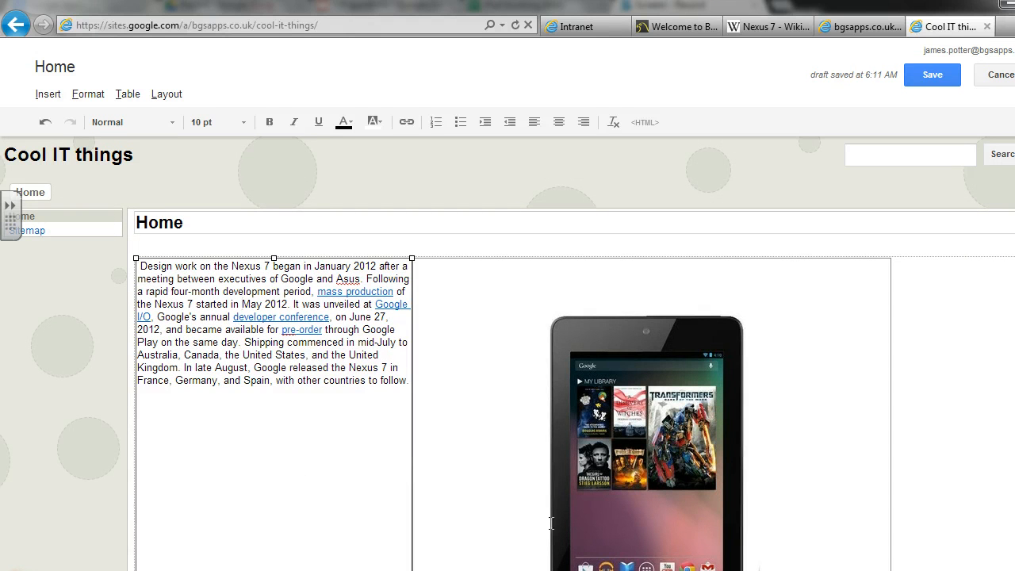
scroll(down, 3)
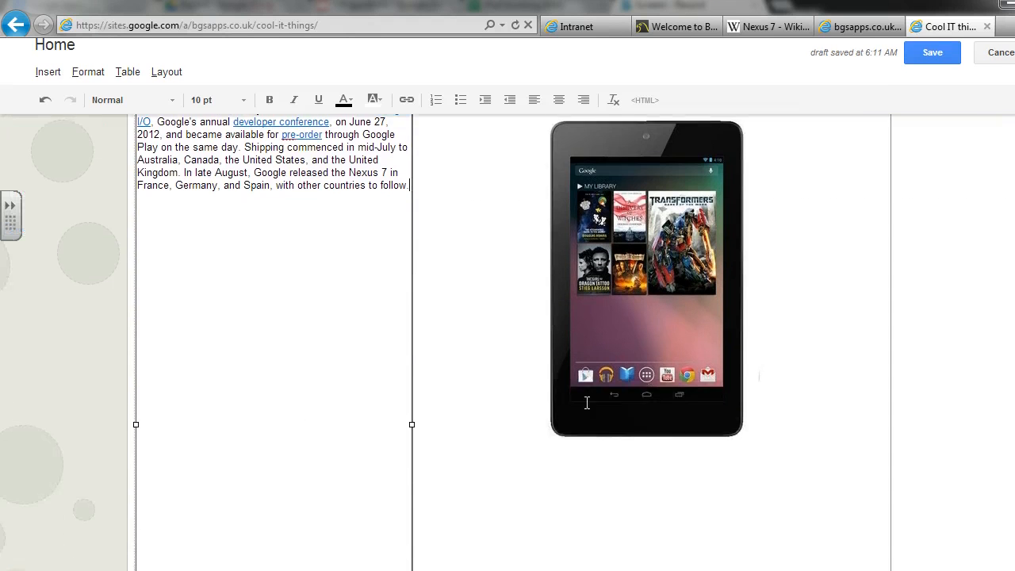
drag(412, 424, 428, 426)
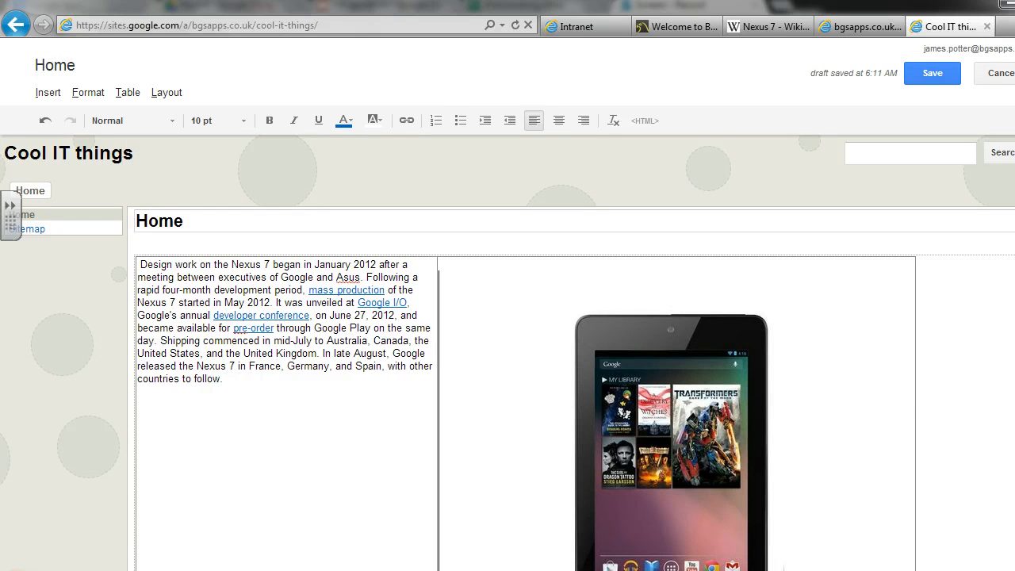
Shrink the tablet photo in the right cell to a smaller size.
scroll(down, 3)
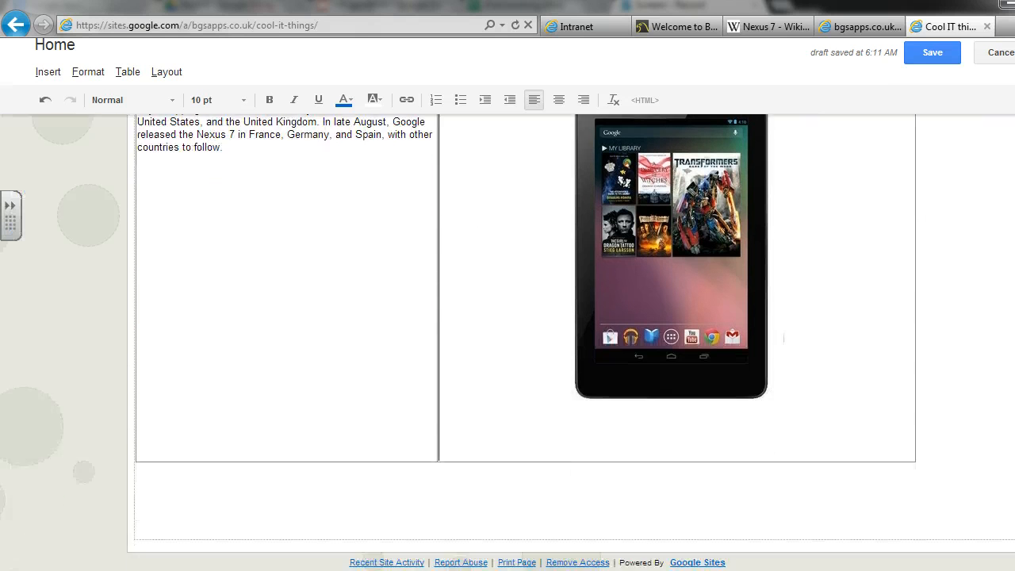
click(670, 254)
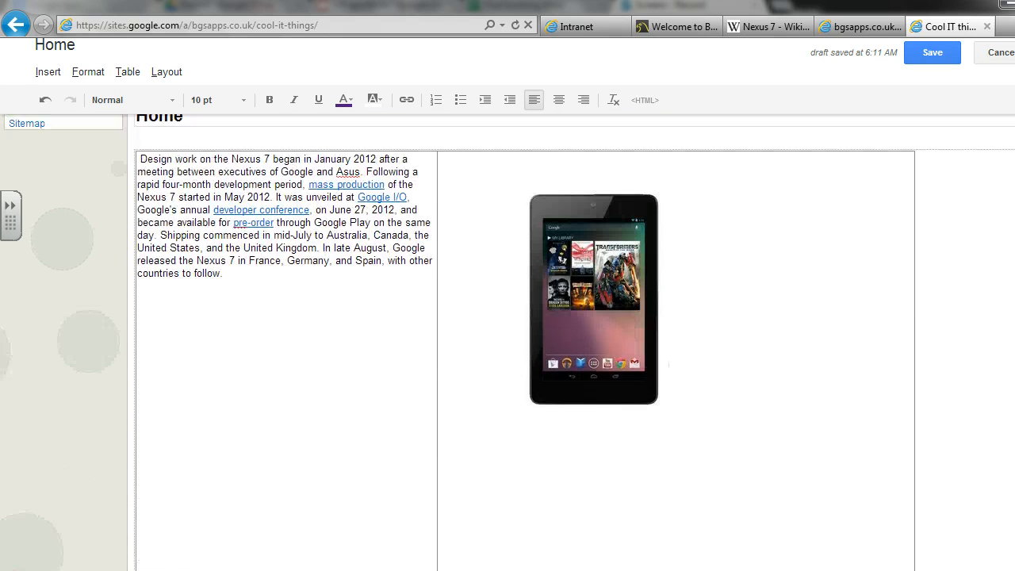
scroll(down, 3)
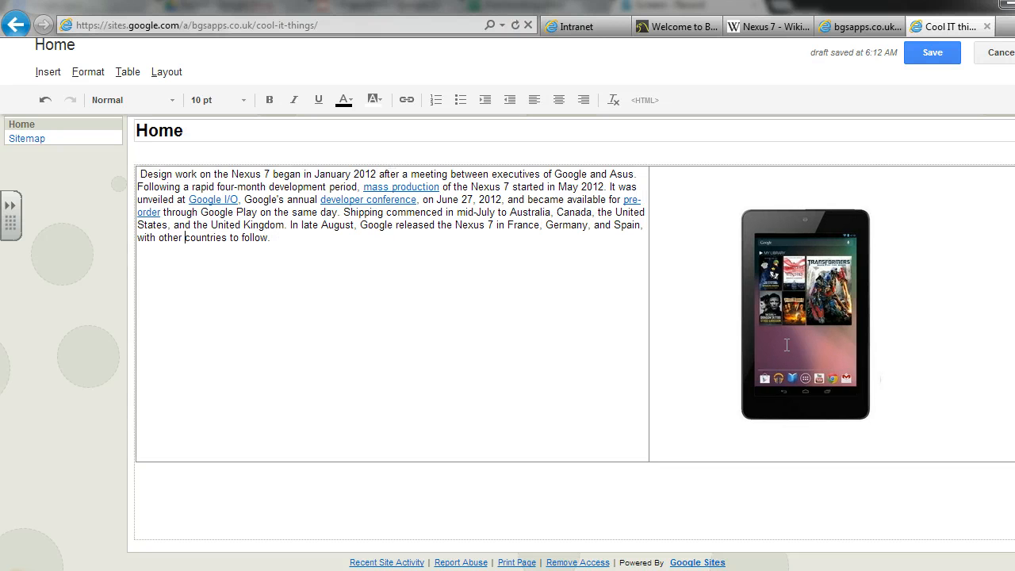
click(804, 313)
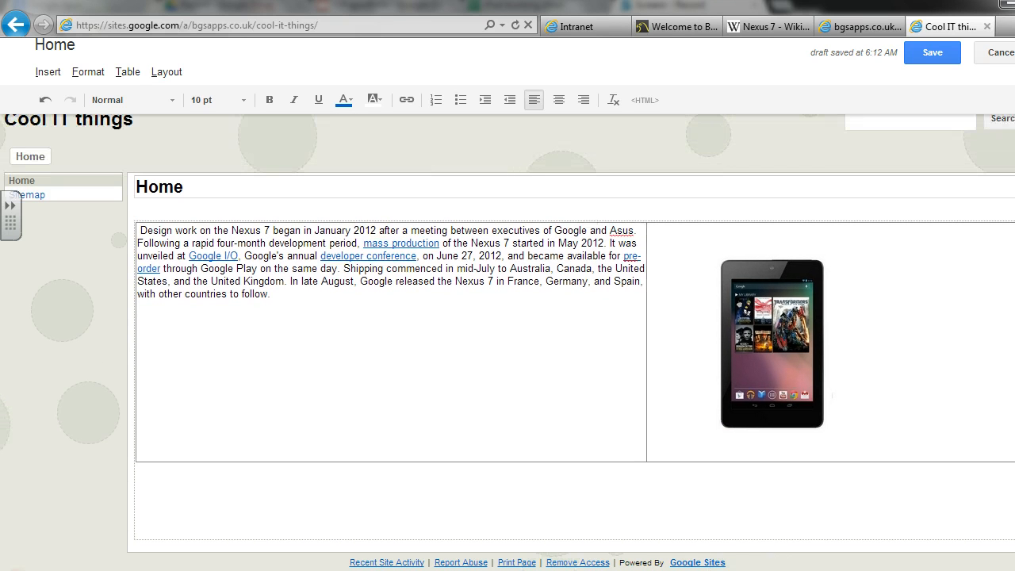
mouse_move(644, 359)
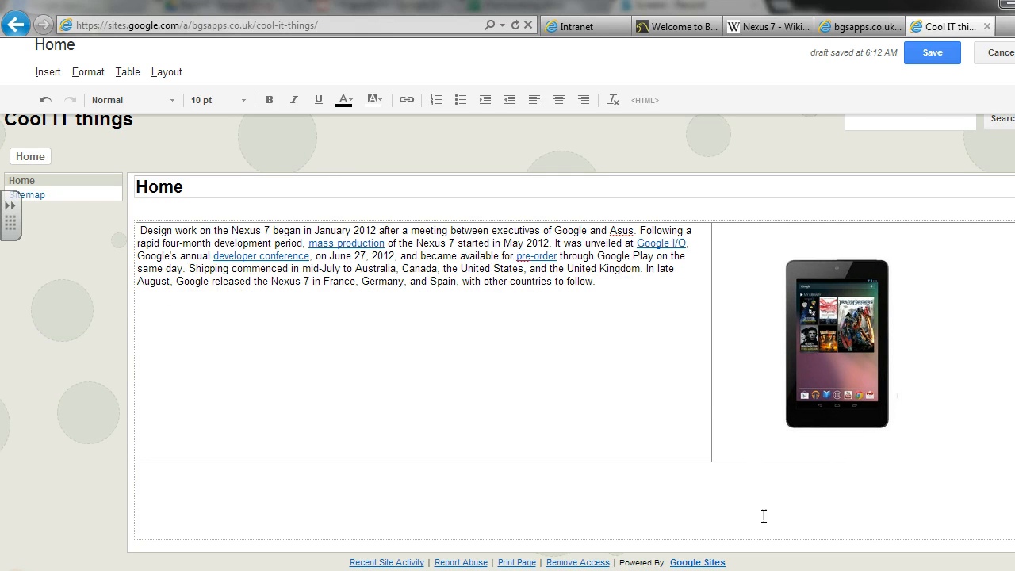
mouse_move(489, 408)
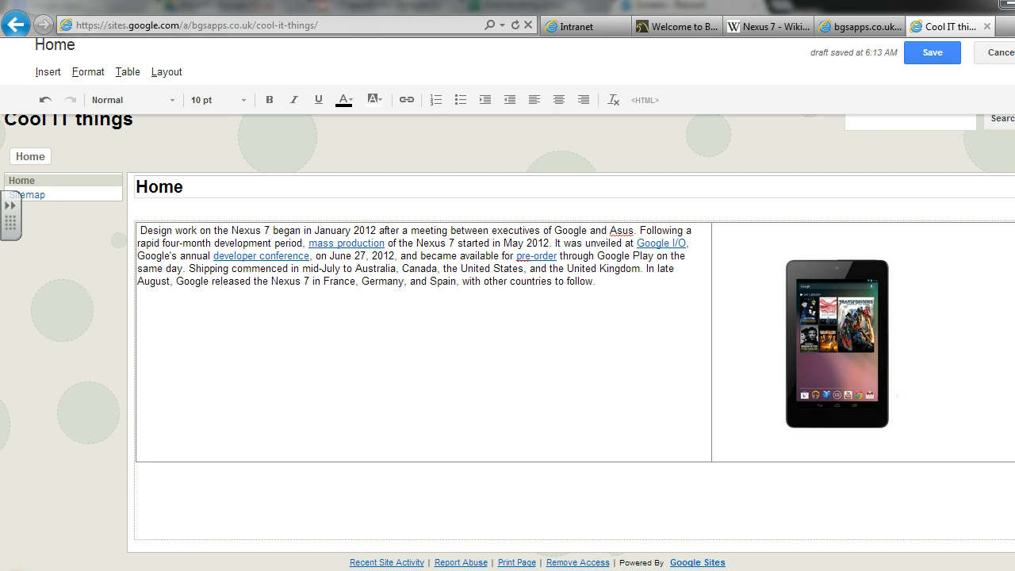
mouse_move(765, 397)
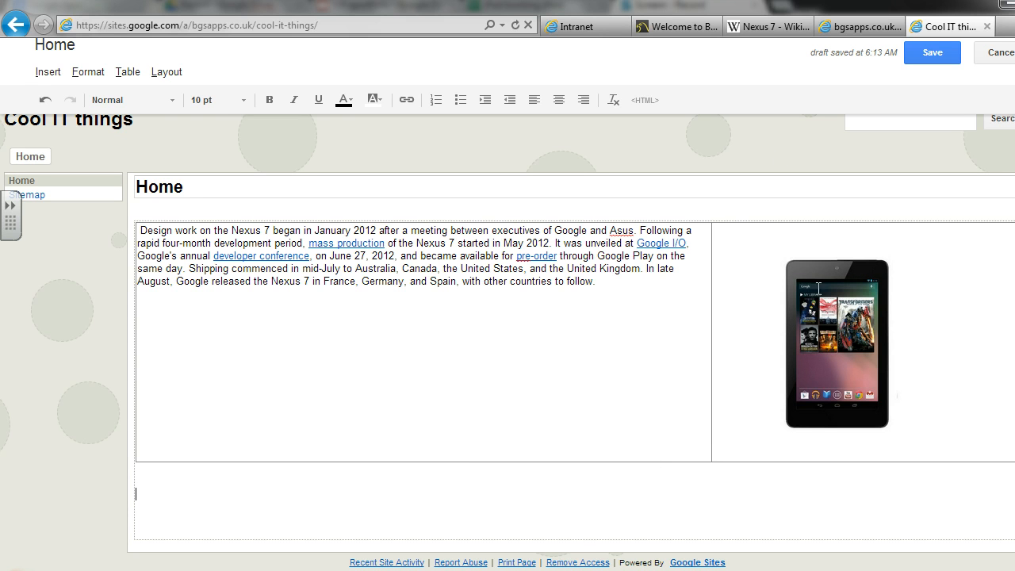
mouse_move(461, 363)
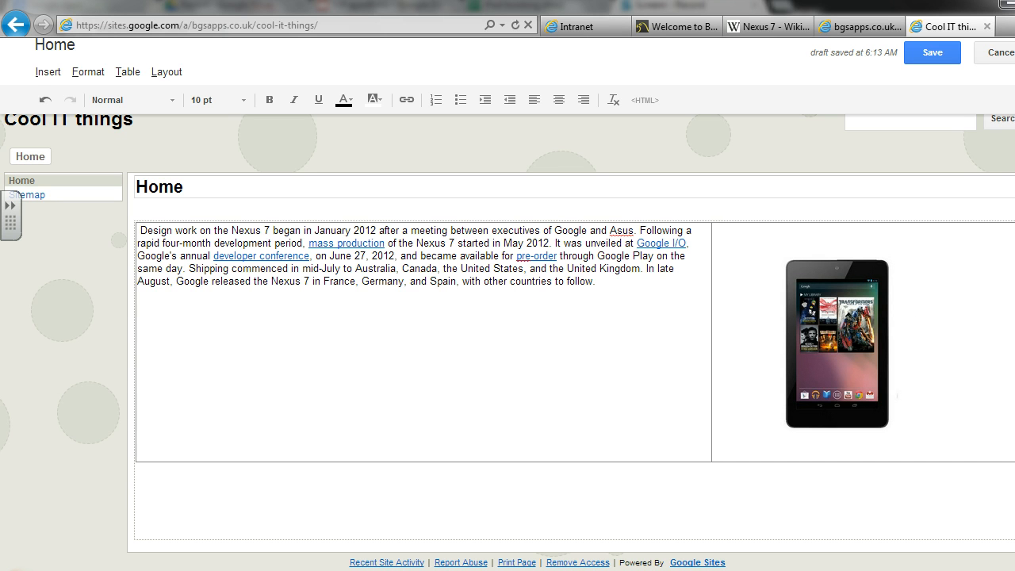
Place the insertion point below the table.
click(136, 493)
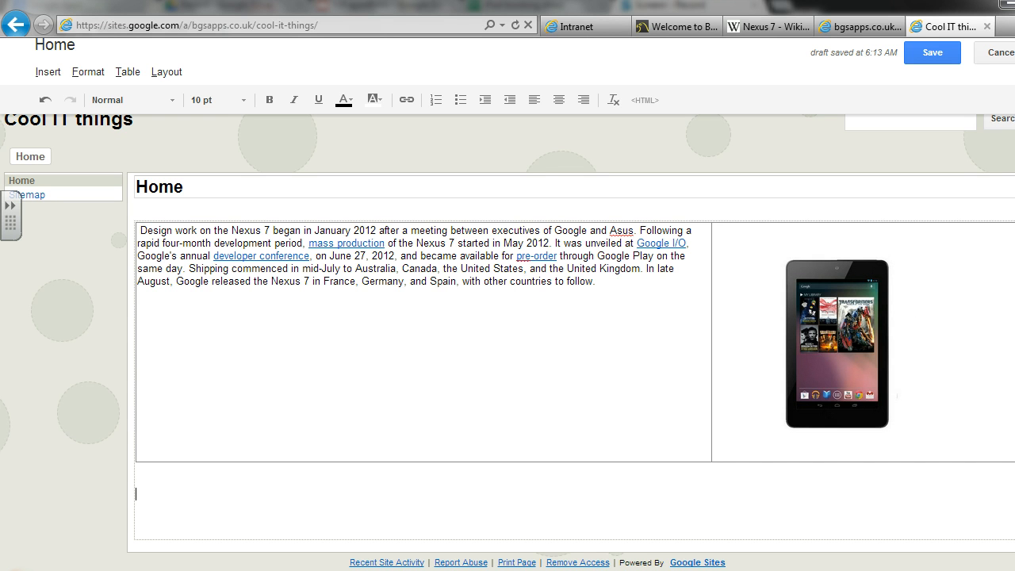